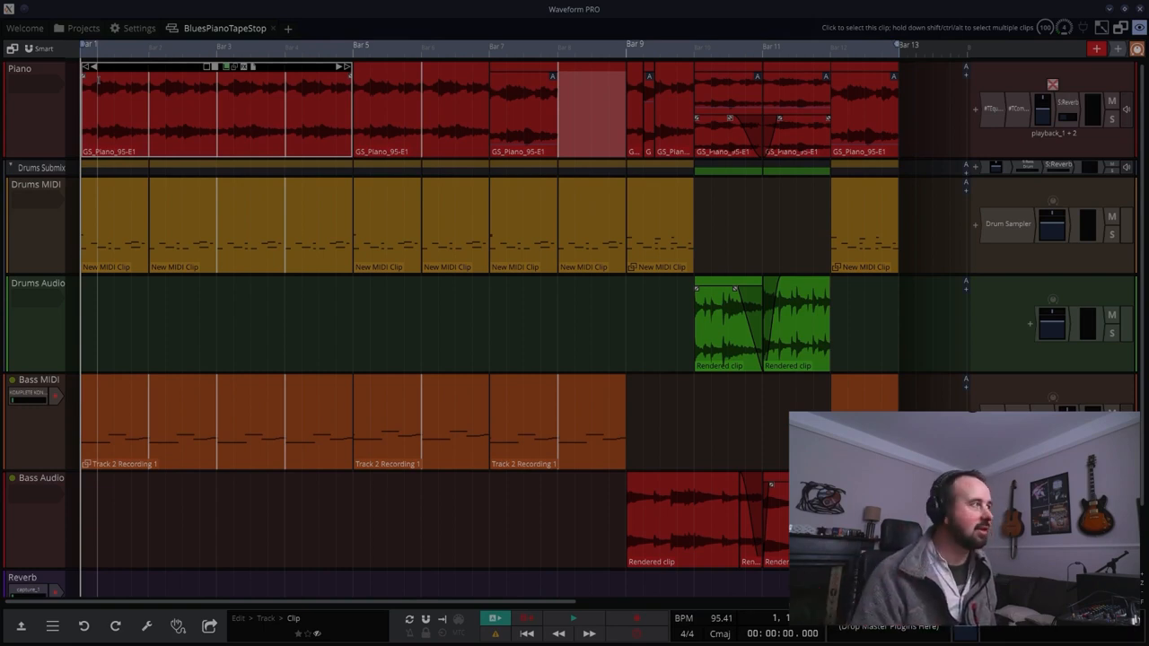
# Open the Drums MIDI clip so its notes appear in the piano-roll editor below.
pyautogui.click(572, 617)
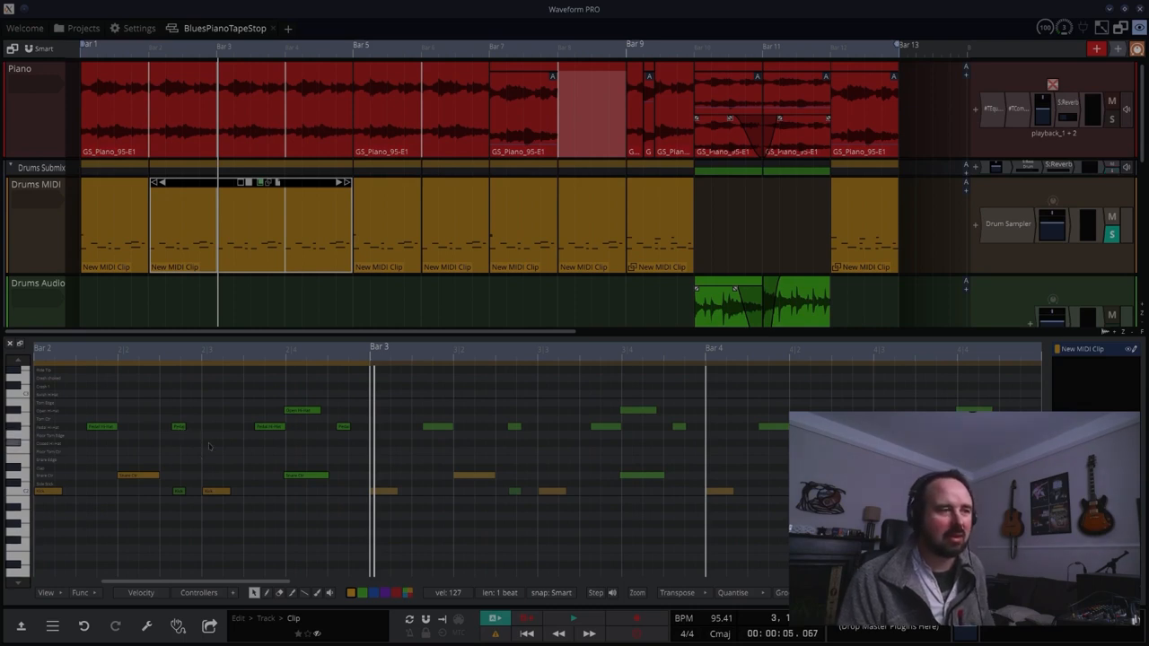
pyautogui.moveTo(278, 405)
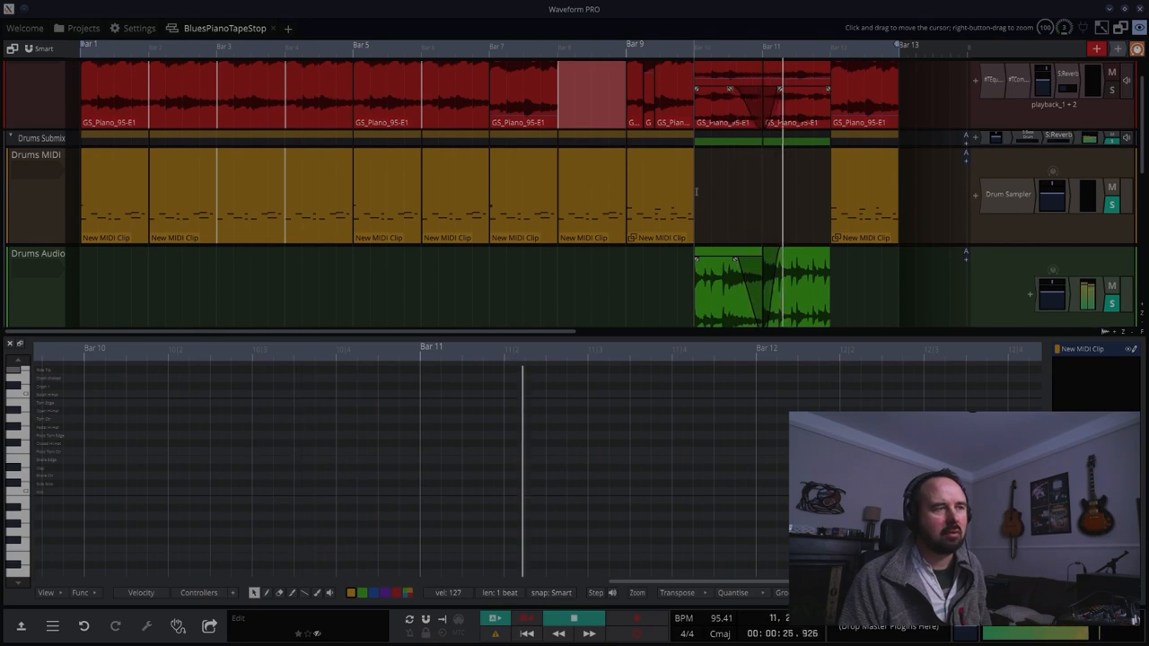
# Scroll the track list down until the Bass MIDI and Bass Audio tracks are visible.
pyautogui.click(573, 617)
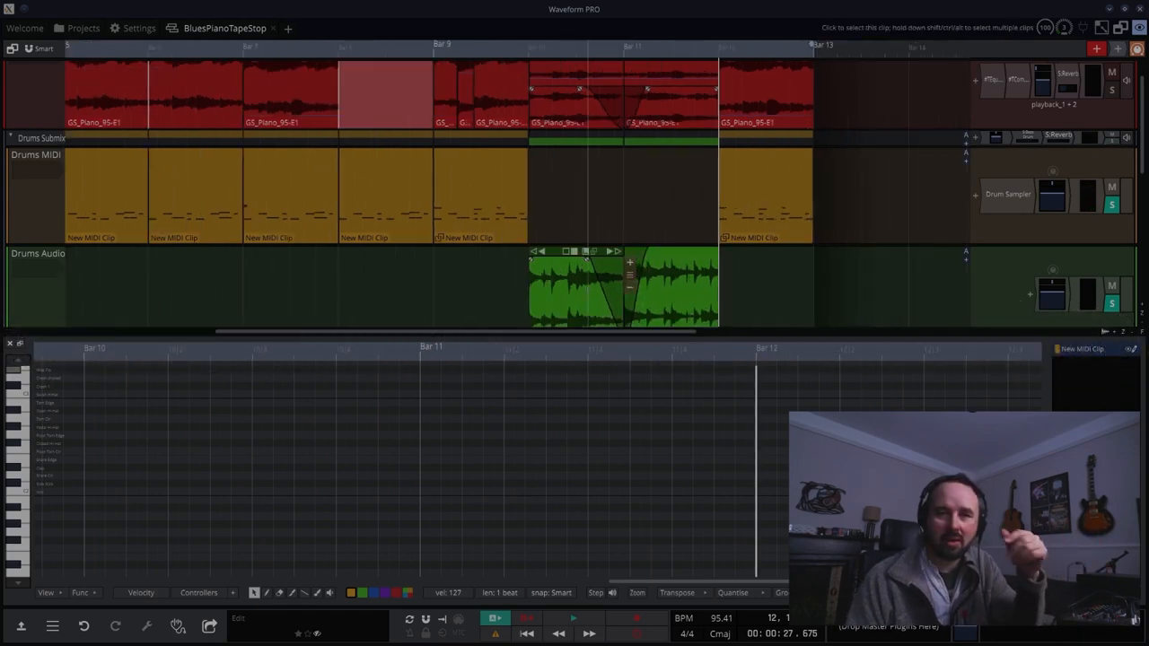
pyautogui.scroll(-3)
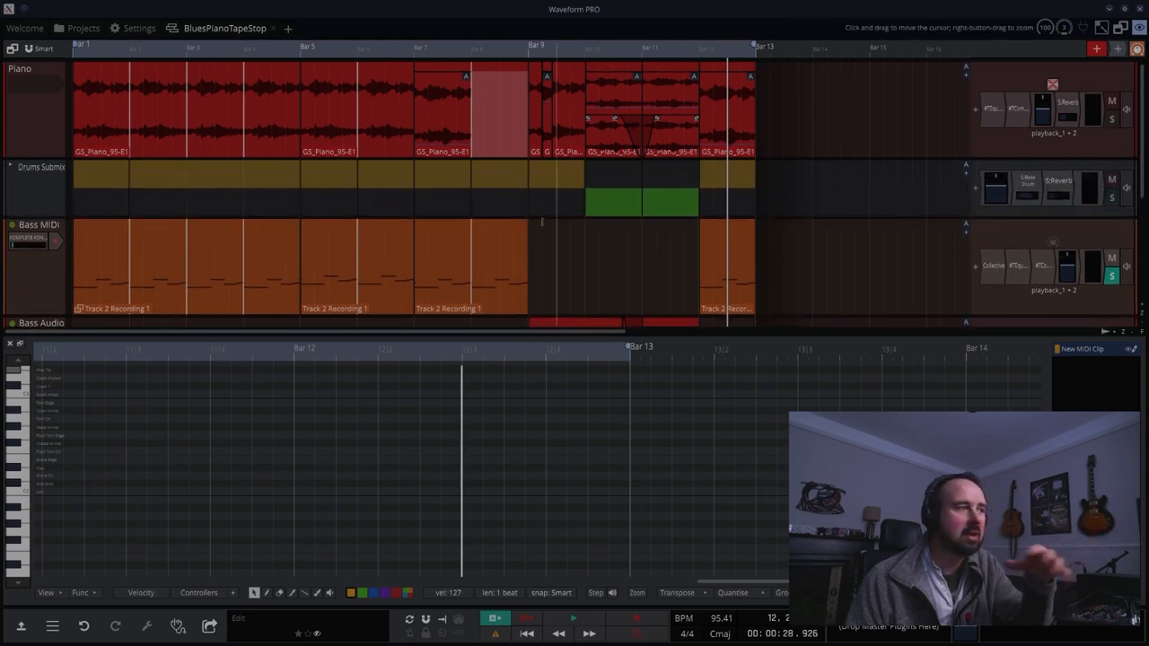
pyautogui.scroll(-3)
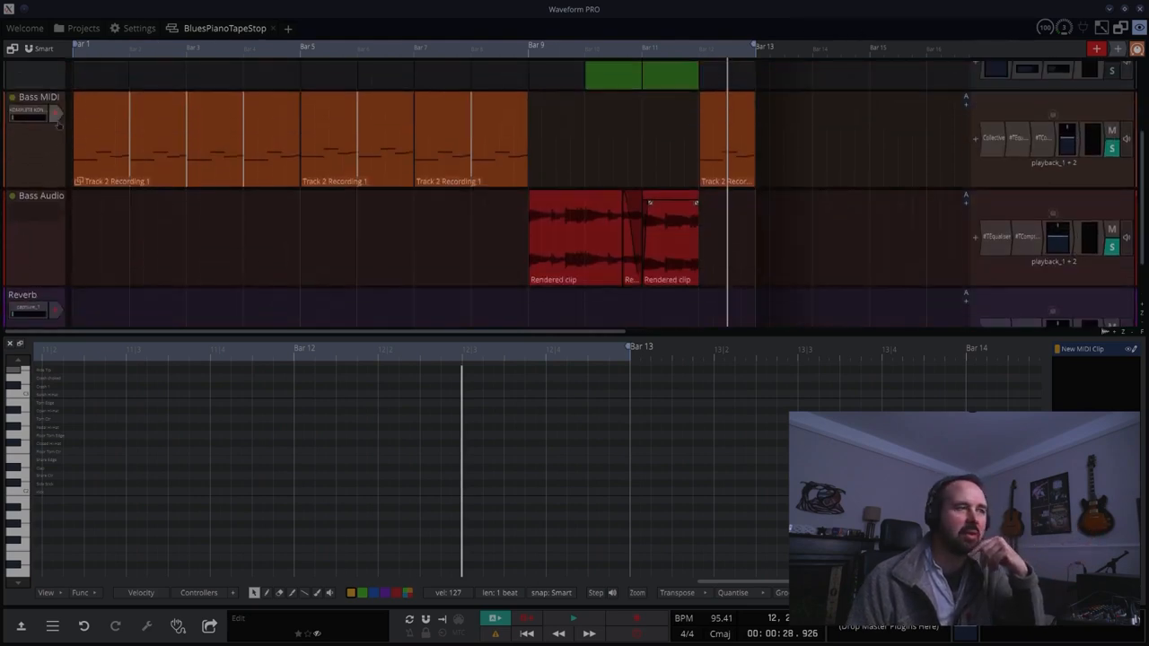